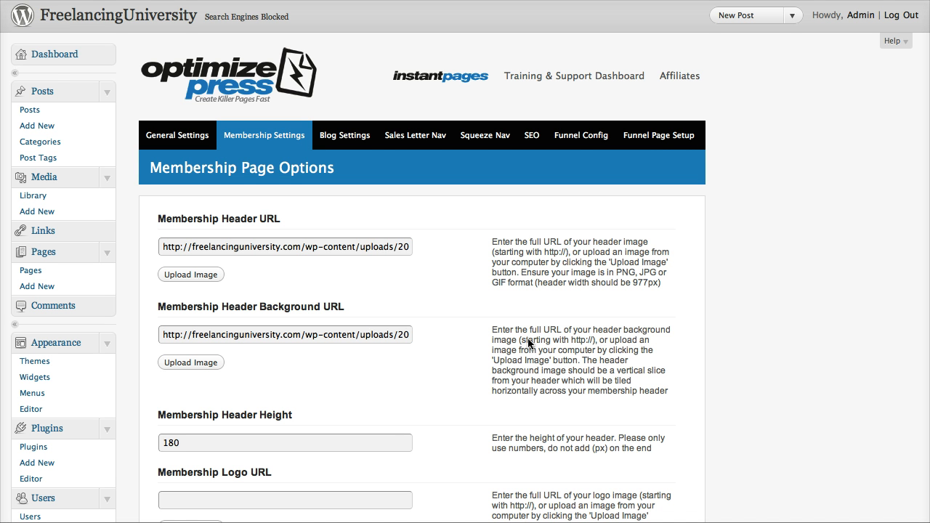
mouse_move(534, 352)
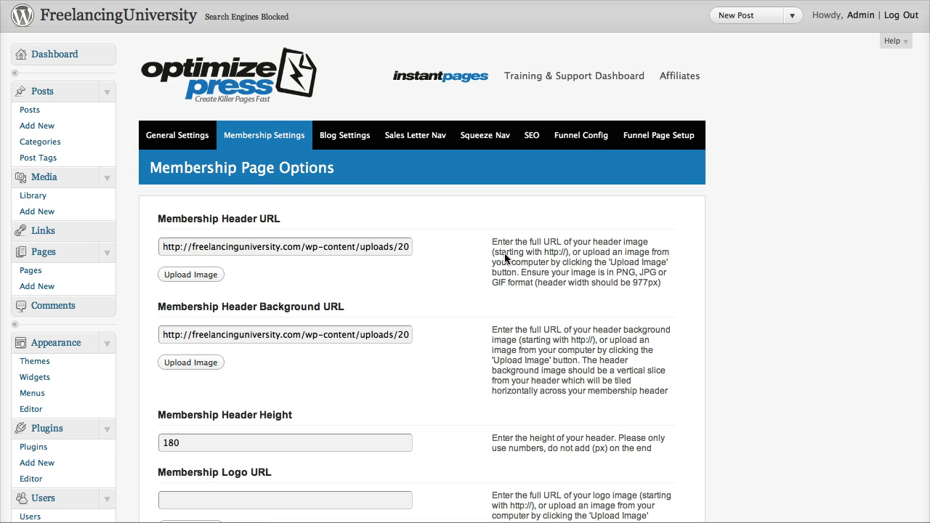
mouse_move(517, 251)
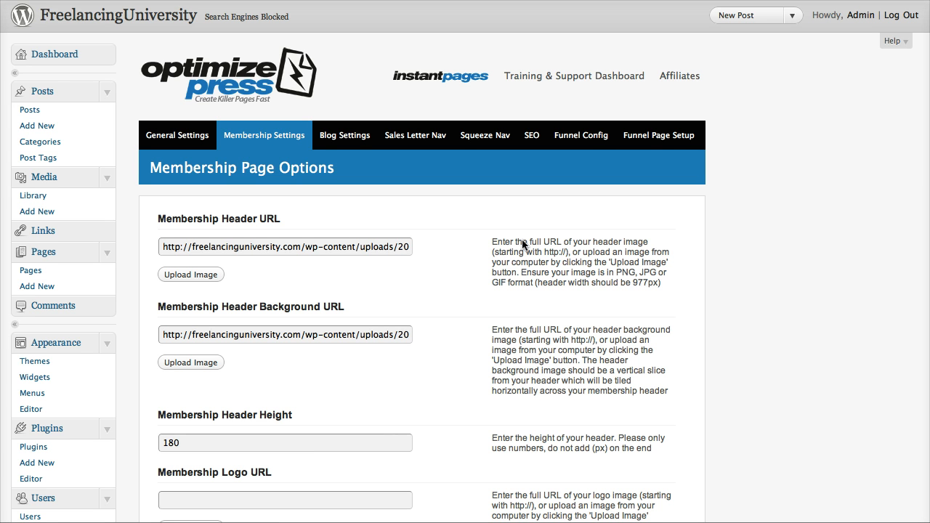
mouse_move(521, 192)
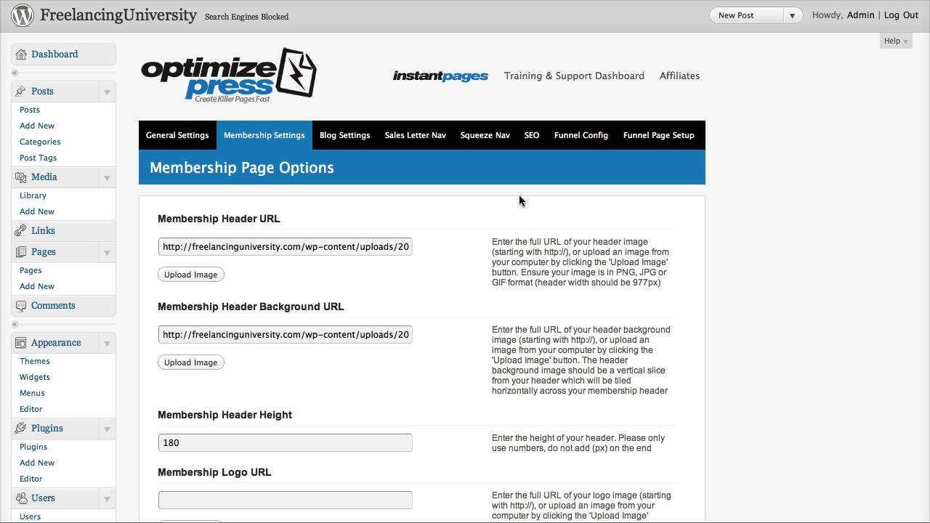
mouse_move(343, 71)
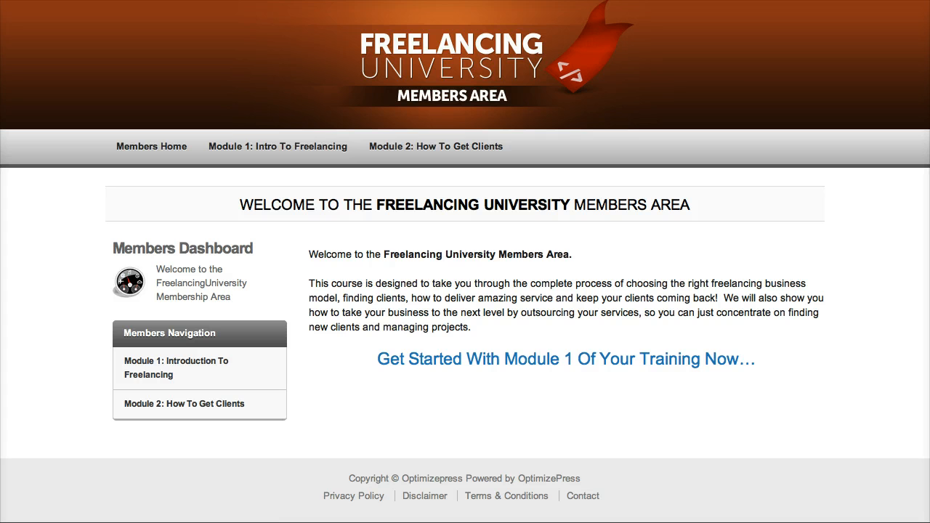
mouse_move(349, 44)
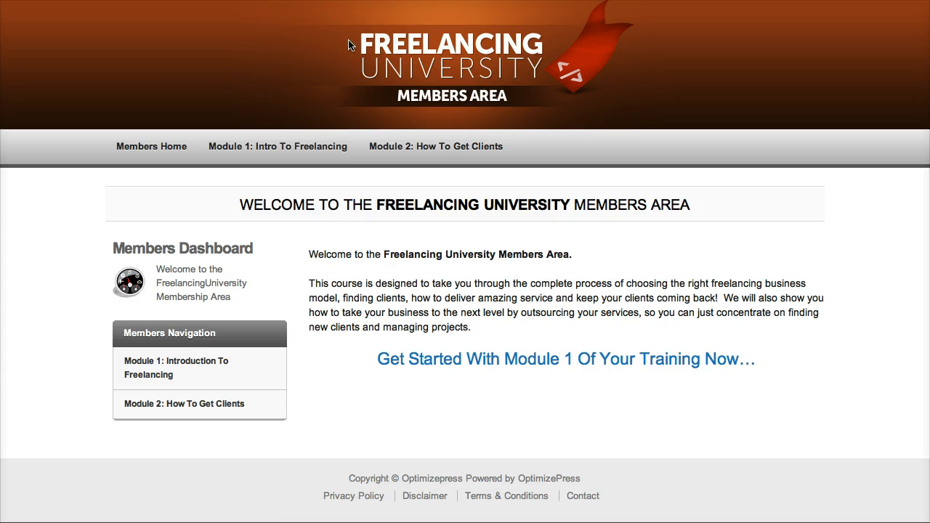
mouse_move(469, 75)
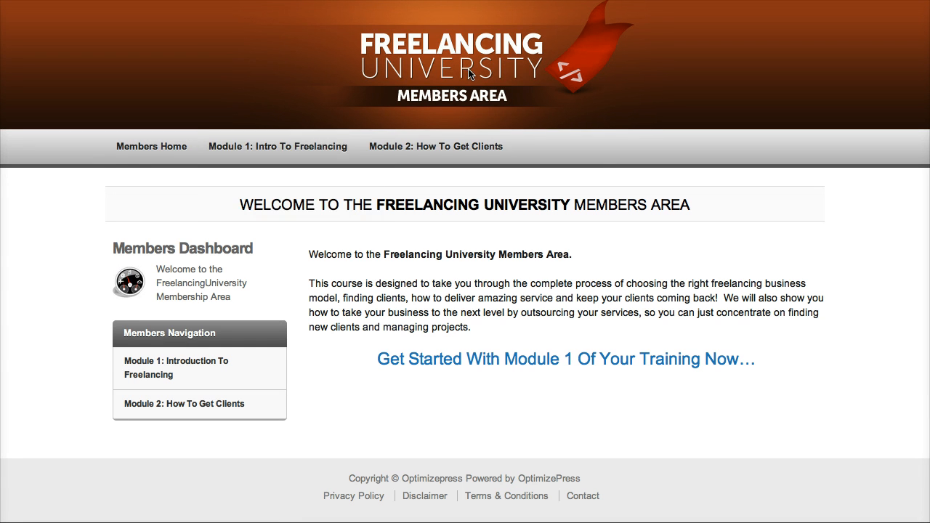
mouse_move(565, 155)
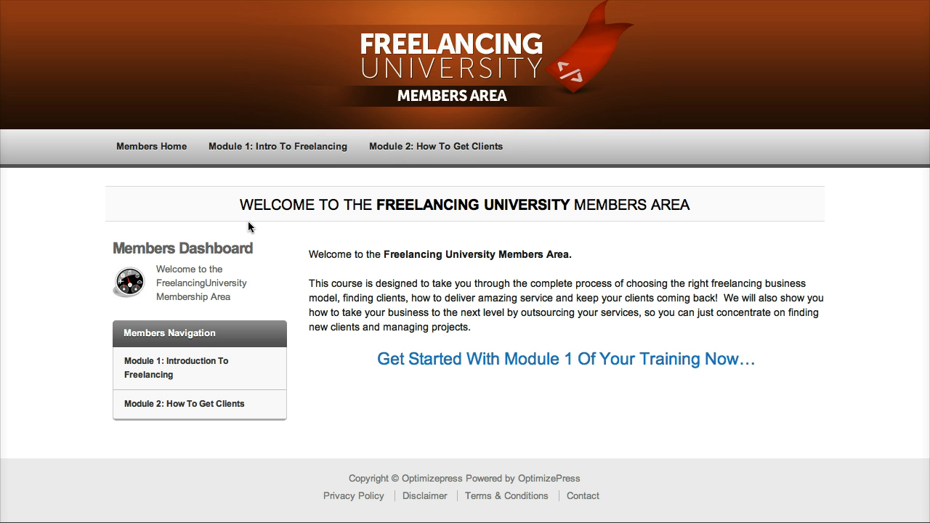
- Highlight the welcome heading on the Freelancing University members home page
double_click(273, 205)
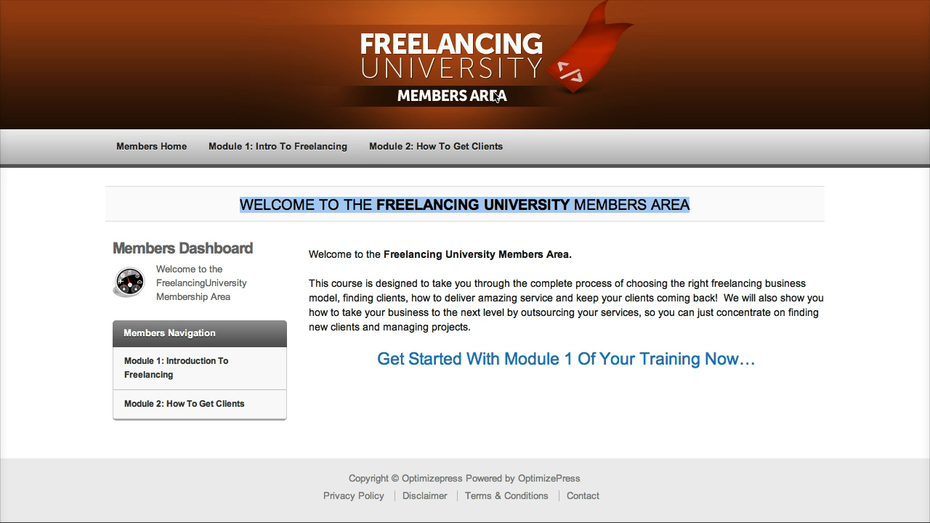
mouse_move(447, 254)
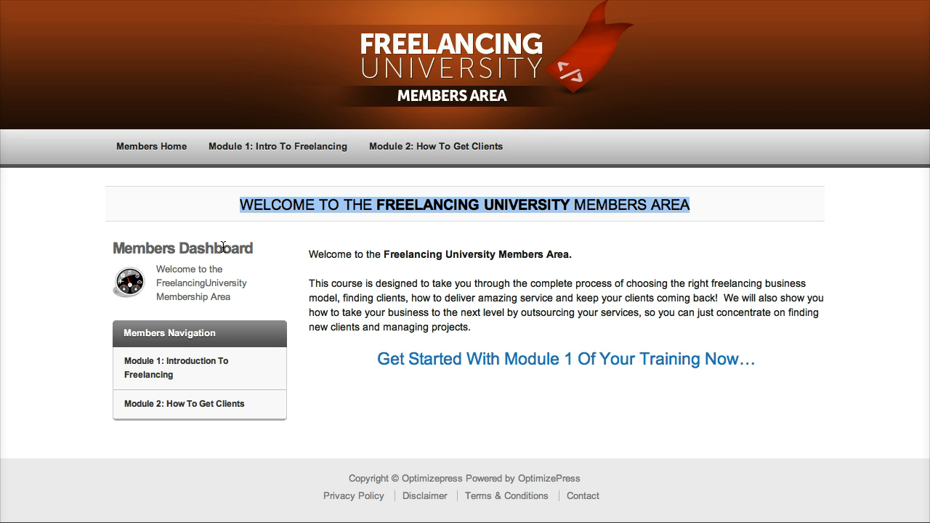
mouse_move(153, 290)
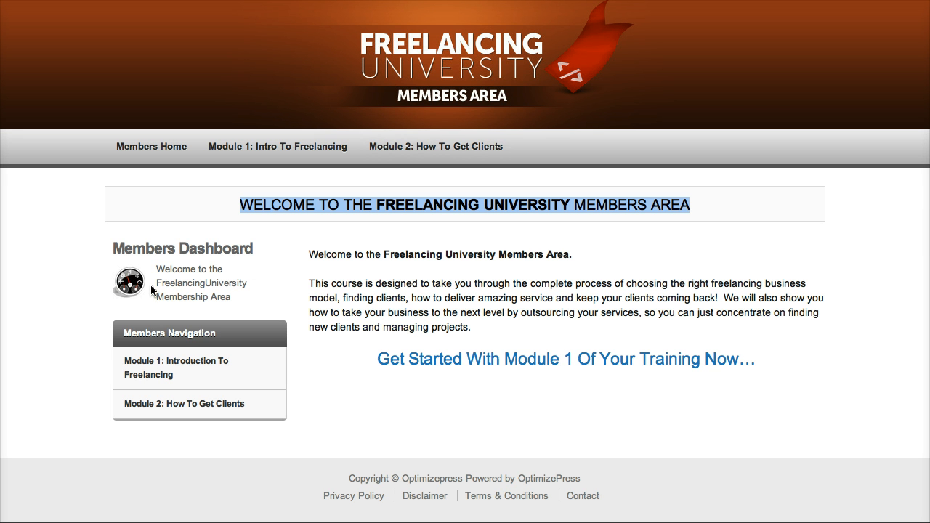
mouse_move(285, 322)
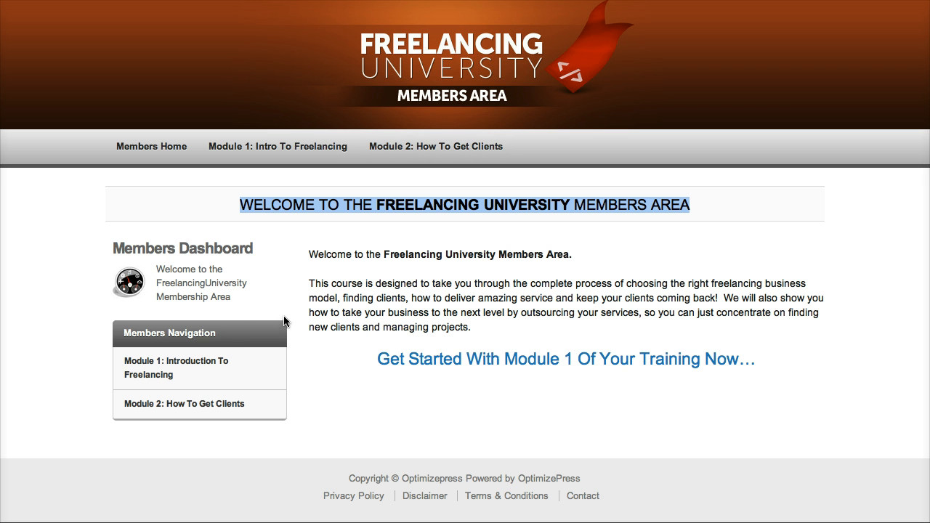
mouse_move(285, 349)
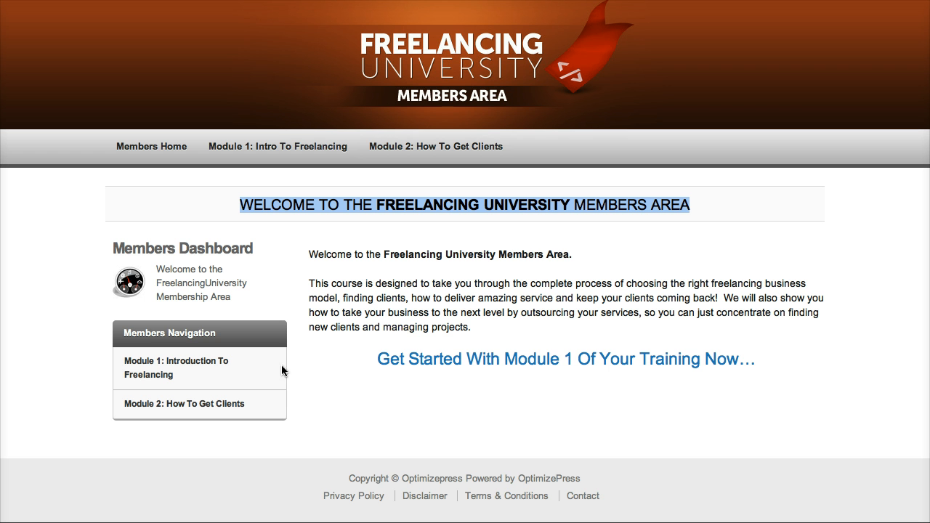
mouse_move(253, 377)
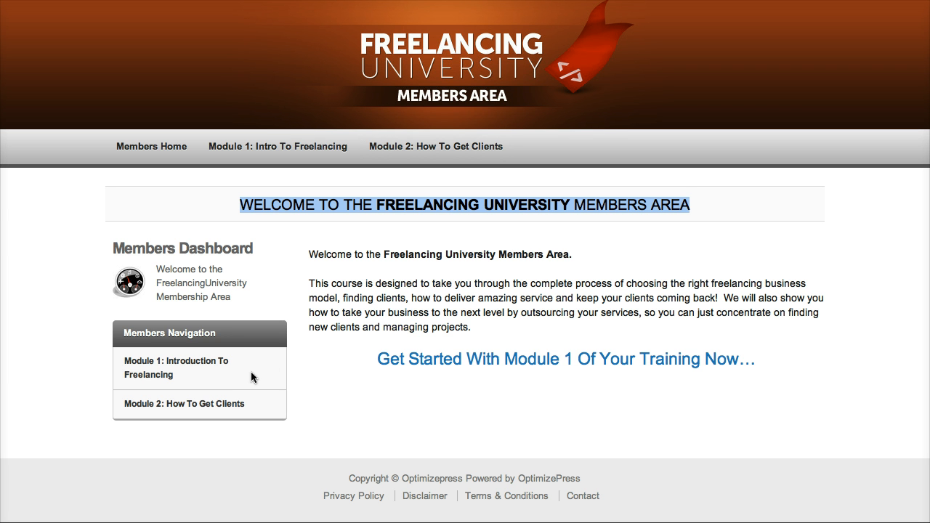
mouse_move(247, 376)
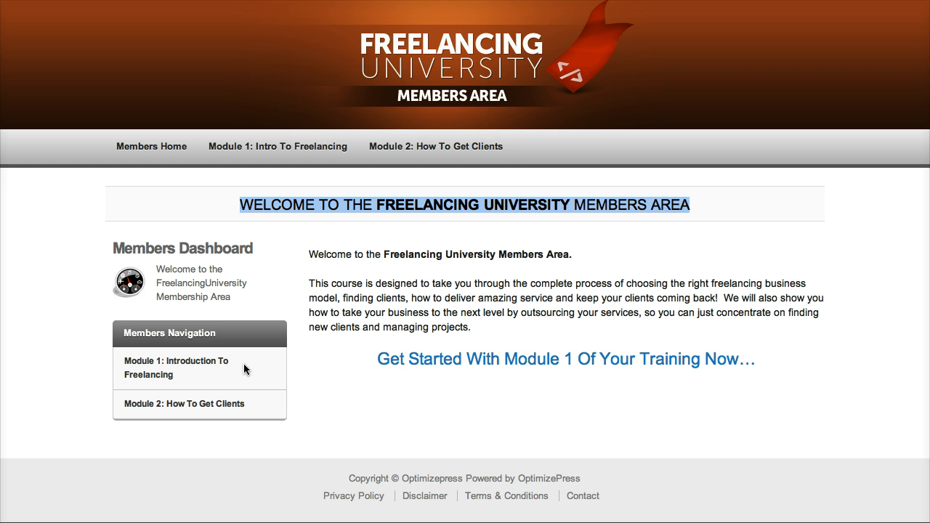
mouse_move(259, 404)
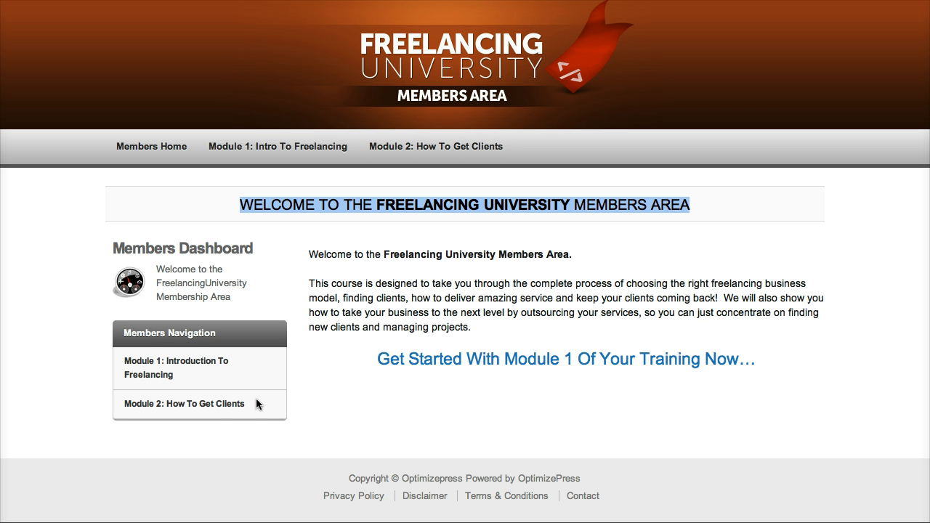
mouse_move(169, 440)
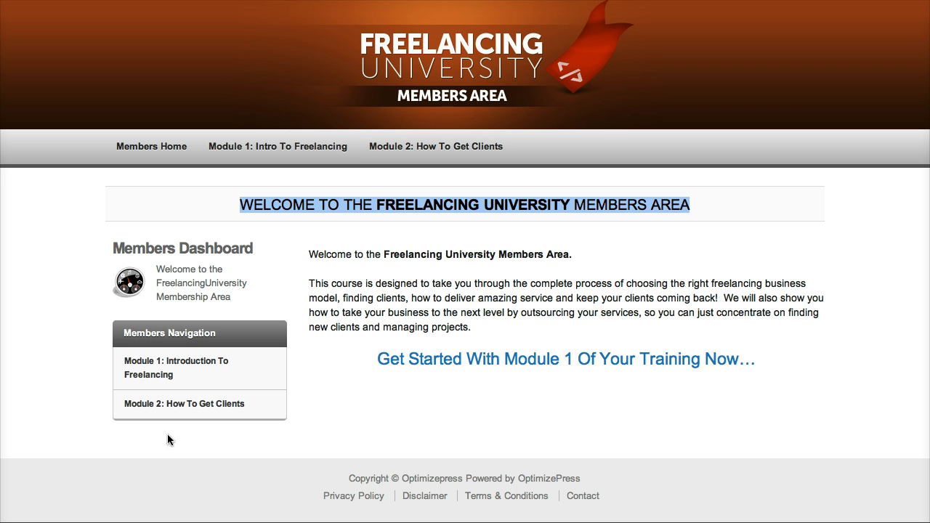
mouse_move(251, 434)
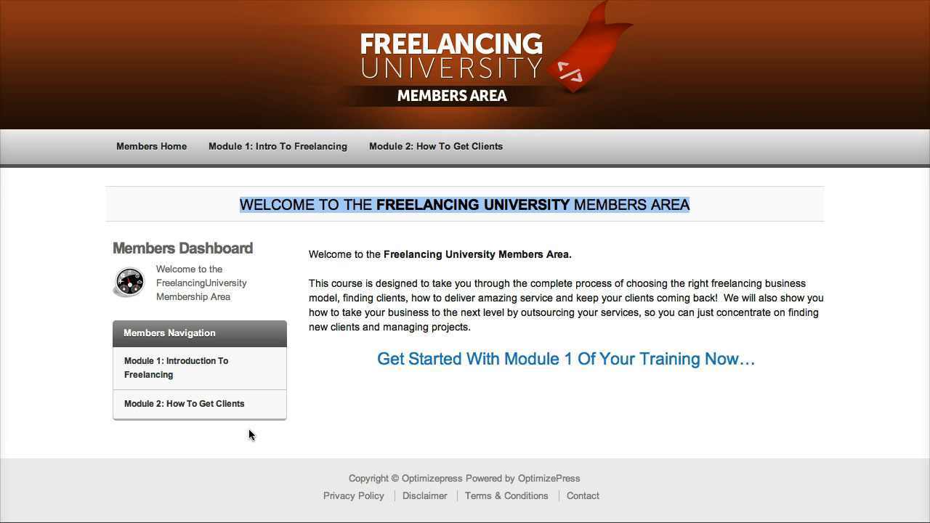
mouse_move(253, 423)
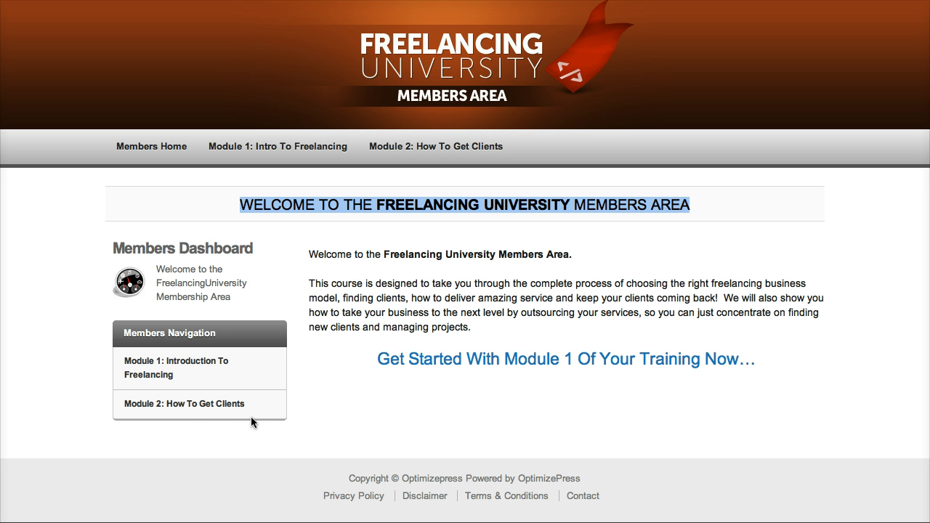
mouse_move(245, 415)
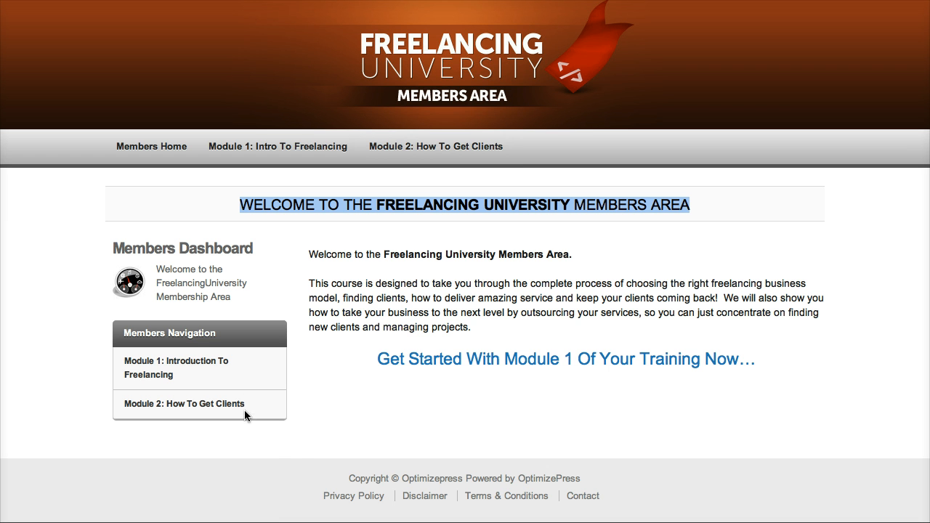
mouse_move(295, 454)
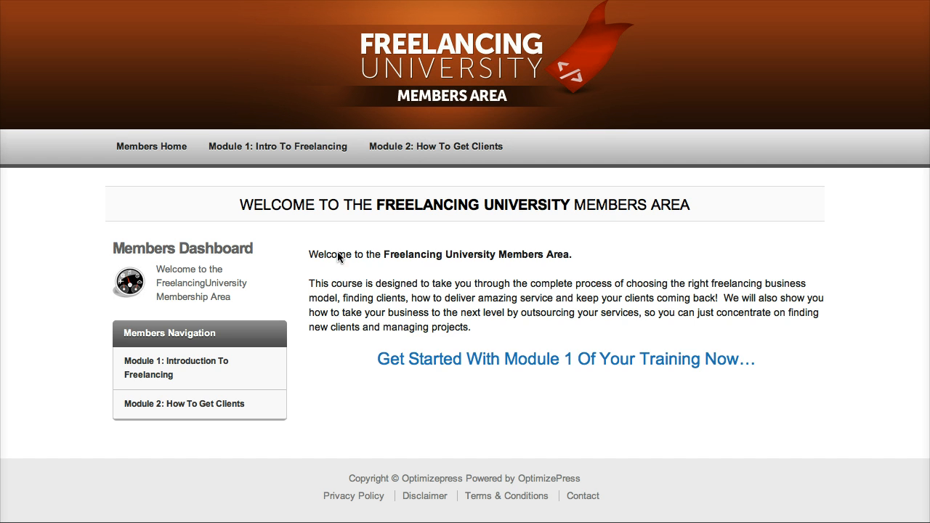
left_click(277, 146)
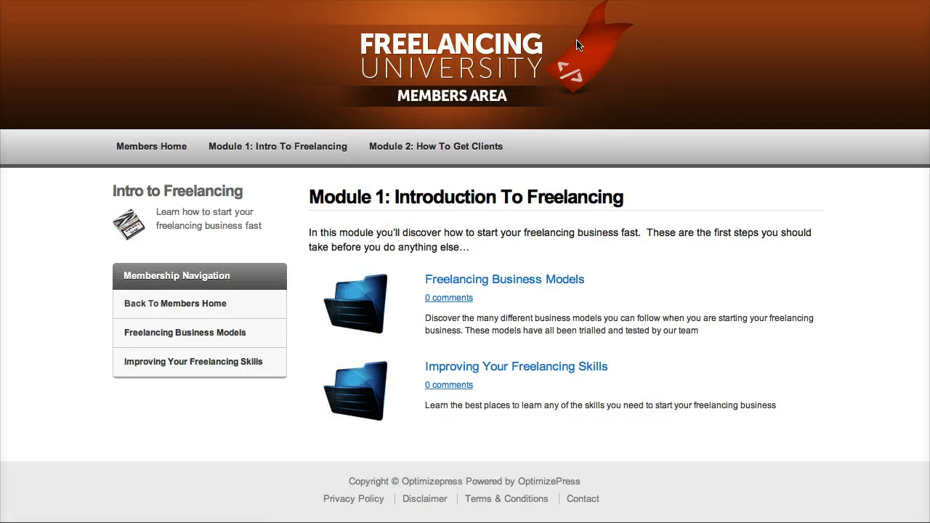
scroll("down", 3)
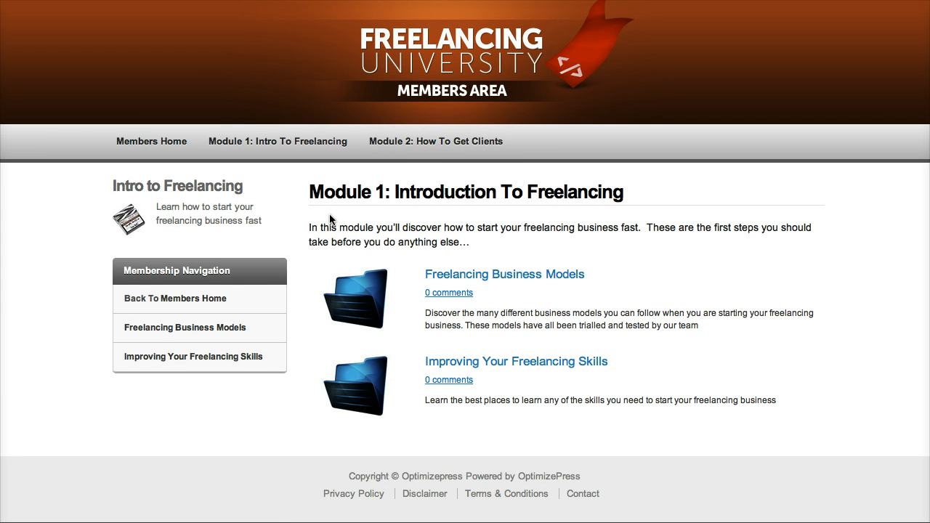
mouse_move(474, 284)
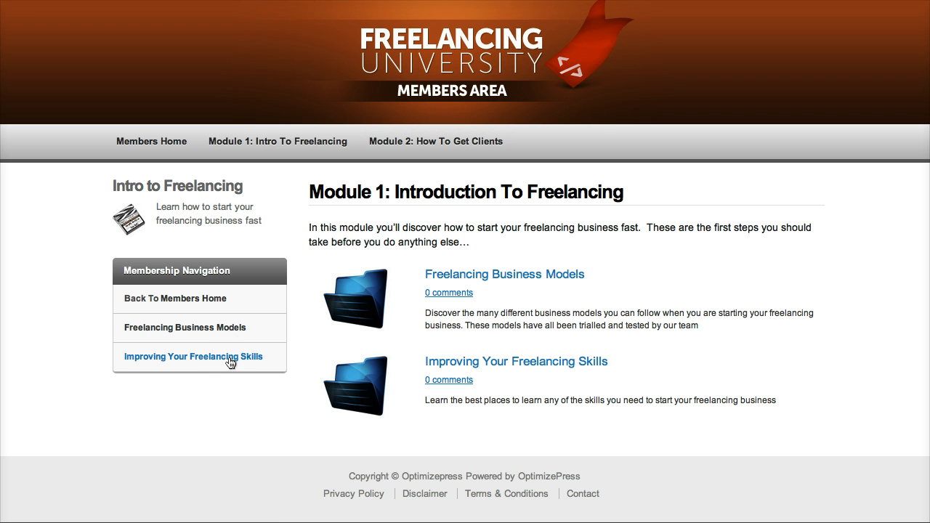
mouse_move(488, 282)
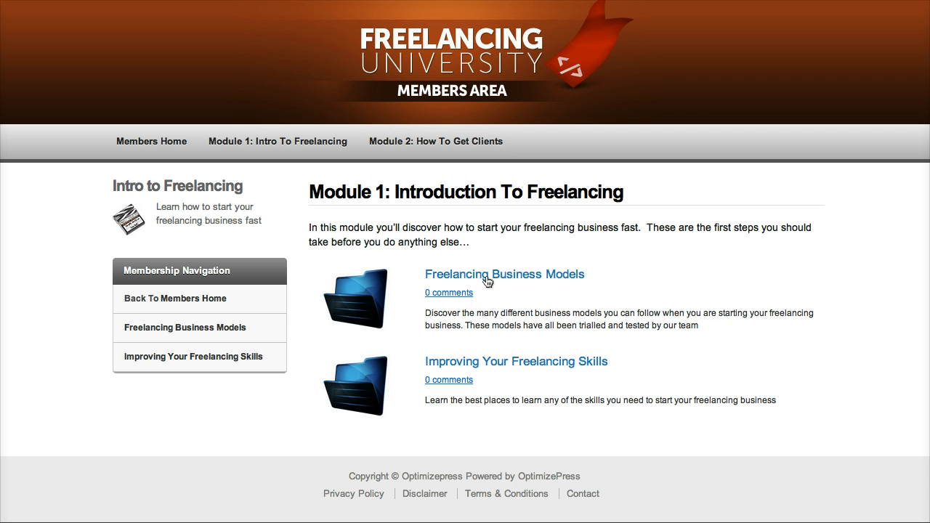
mouse_move(527, 391)
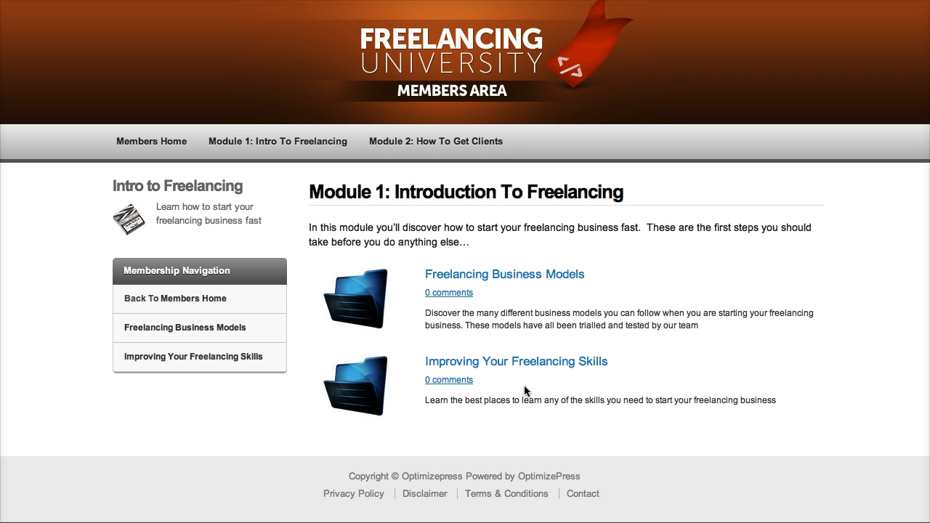
mouse_move(489, 270)
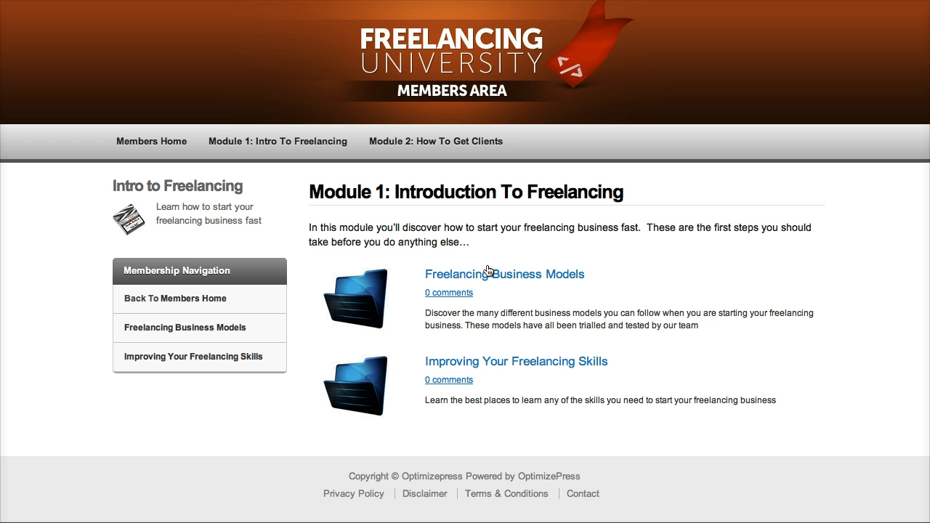
mouse_move(456, 386)
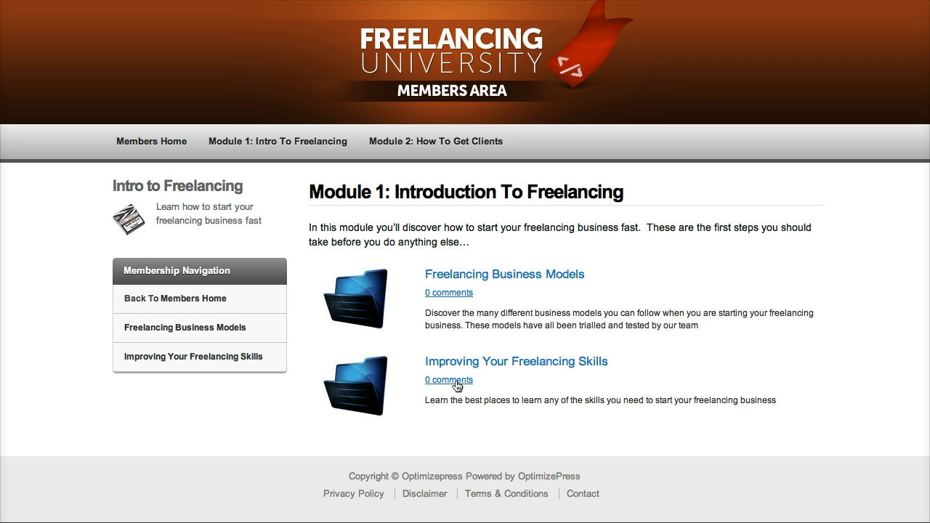
mouse_move(520, 349)
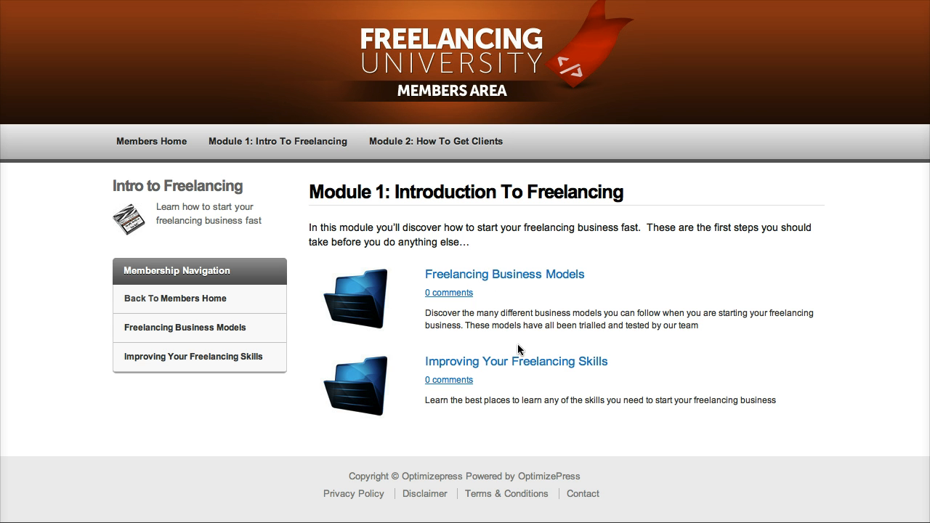
mouse_move(411, 197)
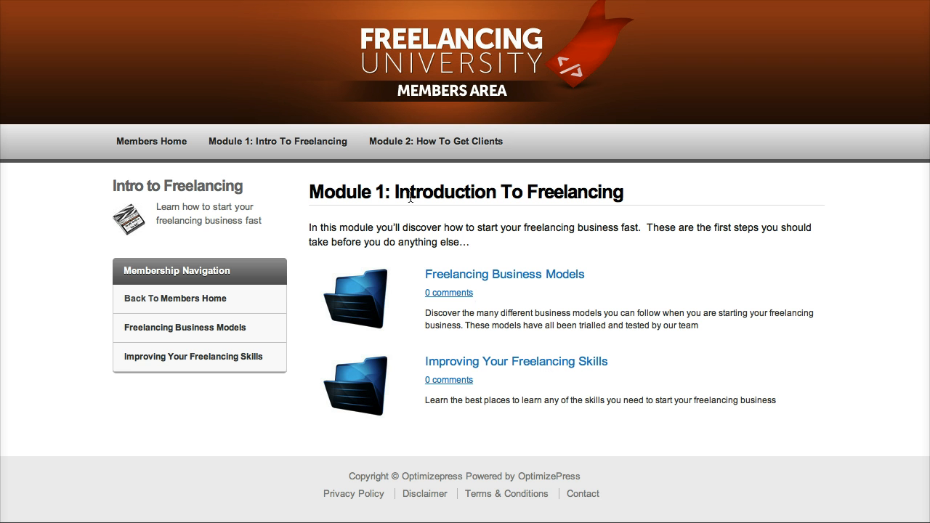
mouse_move(501, 357)
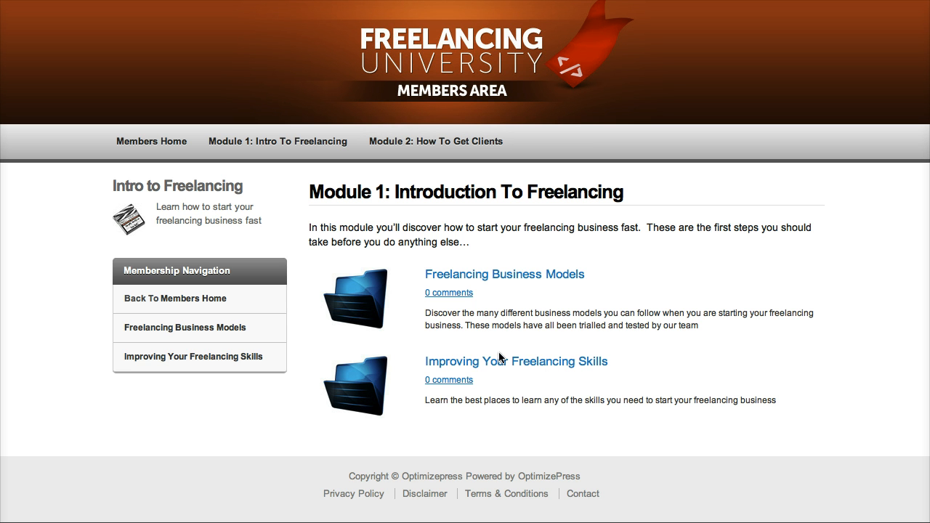
mouse_move(446, 234)
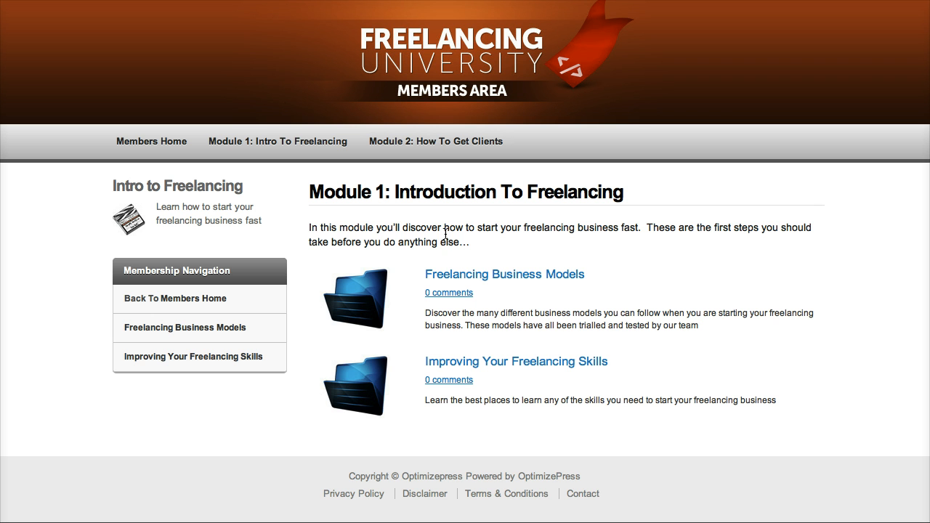
mouse_move(560, 115)
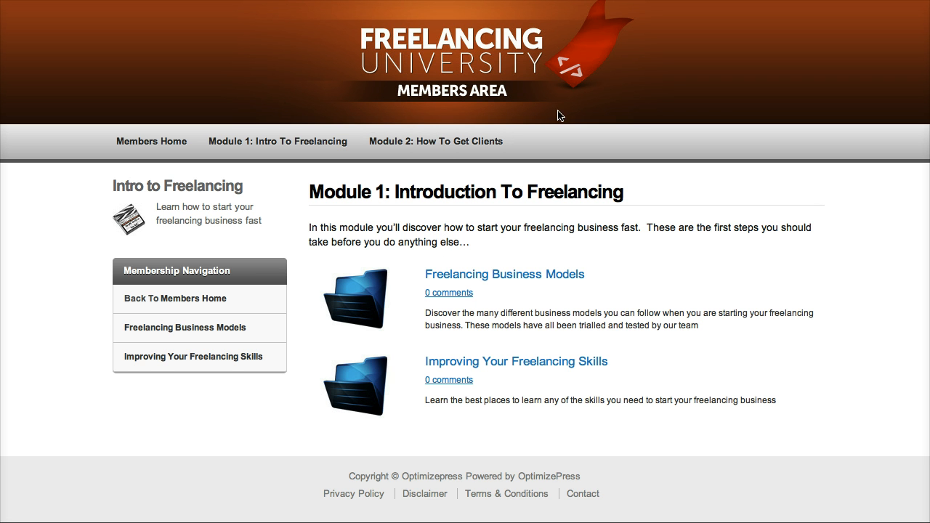
mouse_move(519, 283)
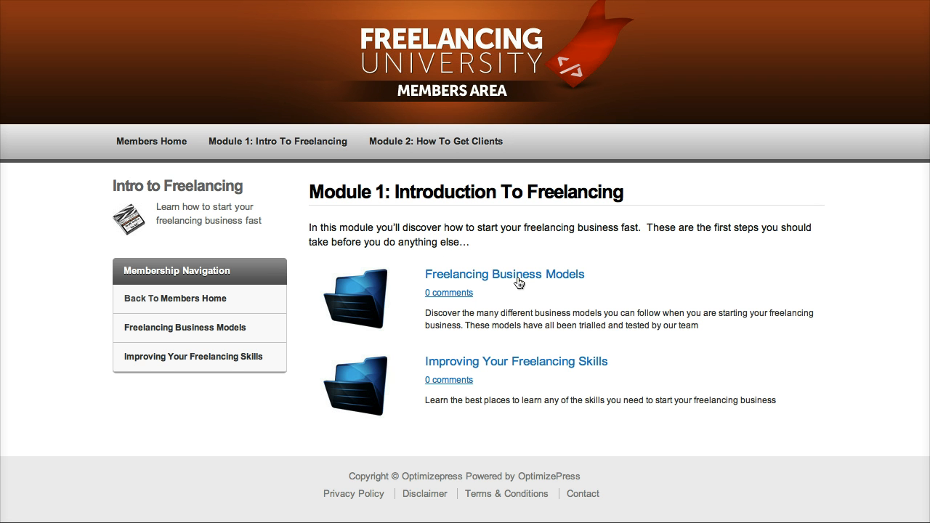
- Open the Freelancing Business Models lesson and scroll down to its video placeholder
left_click(504, 274)
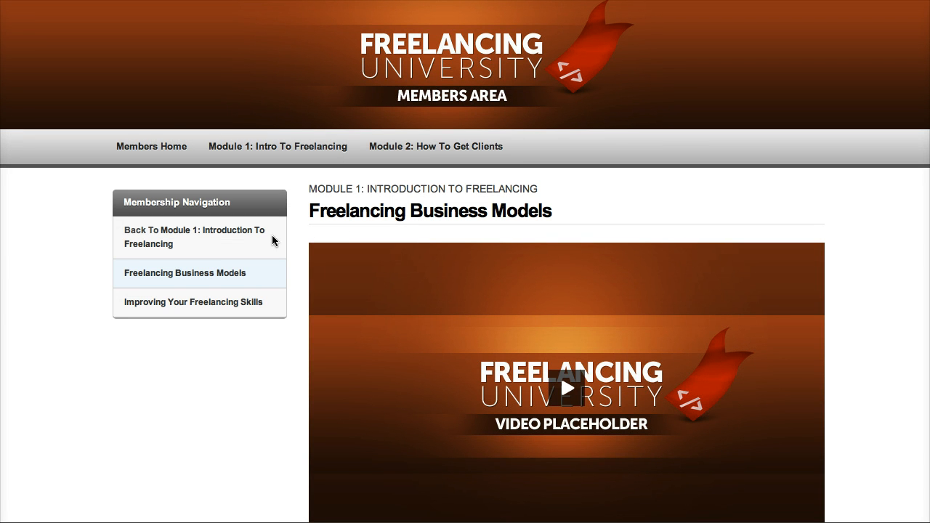
mouse_move(236, 229)
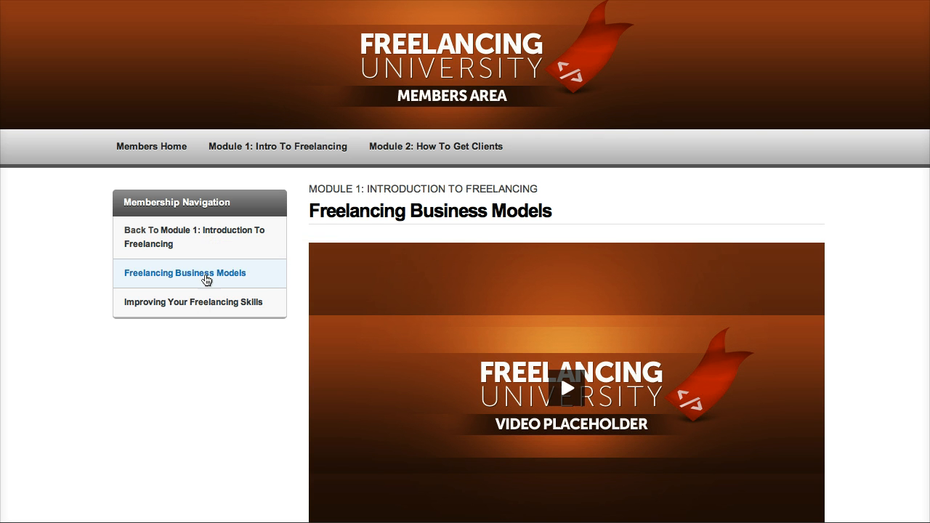
mouse_move(231, 282)
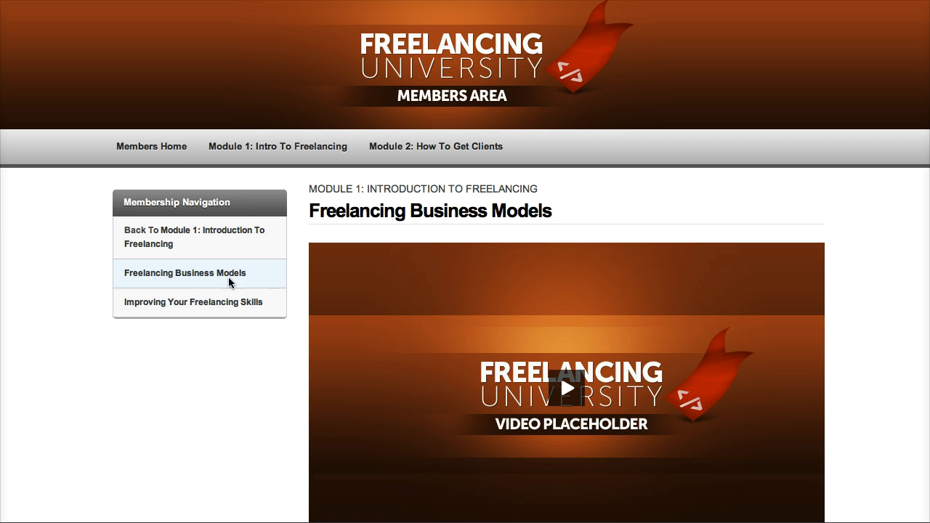
scroll("down", 3)
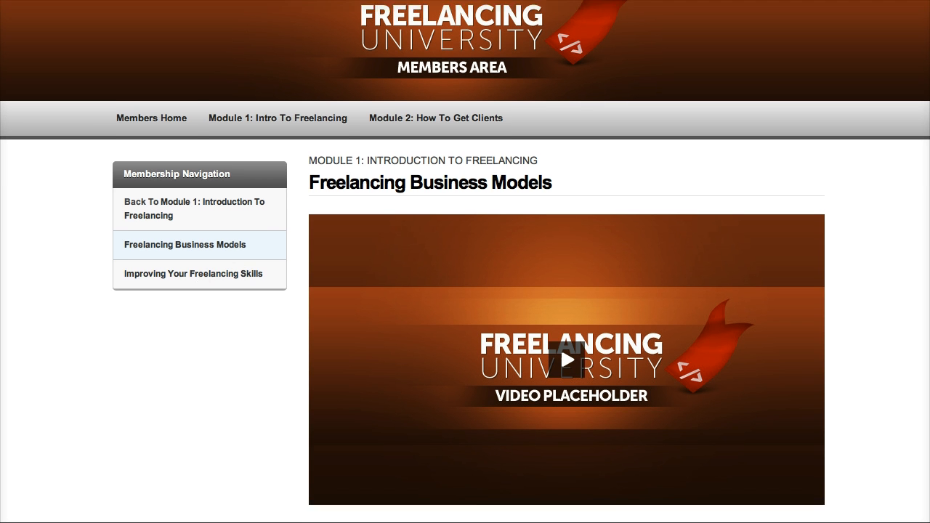
scroll("down", 3)
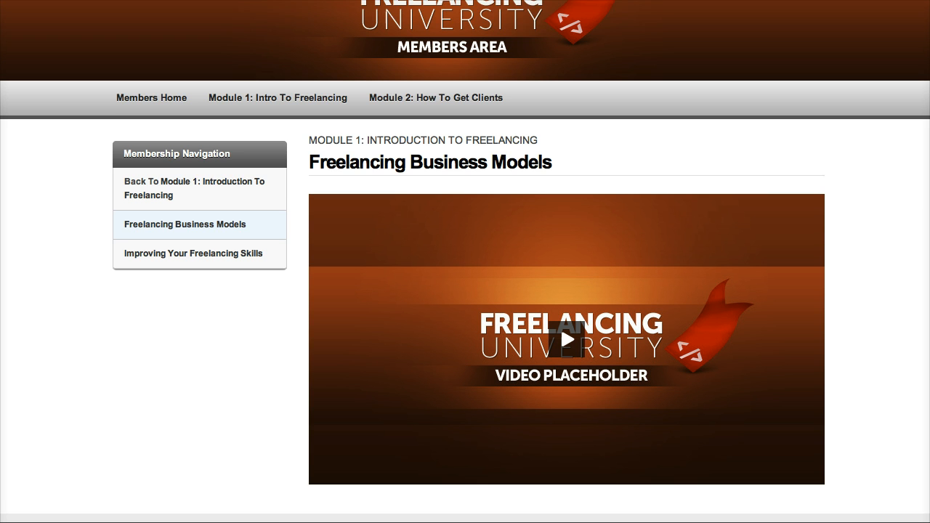
scroll("down", 3)
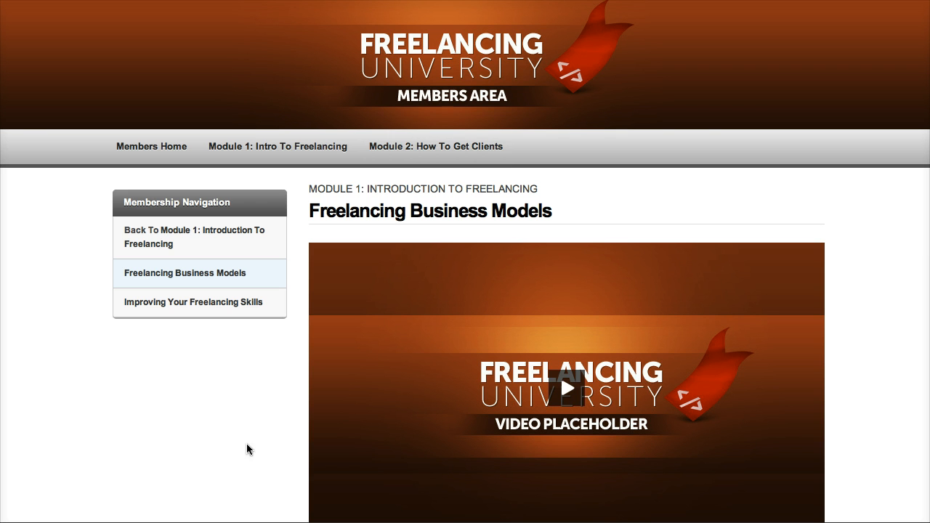
mouse_move(344, 260)
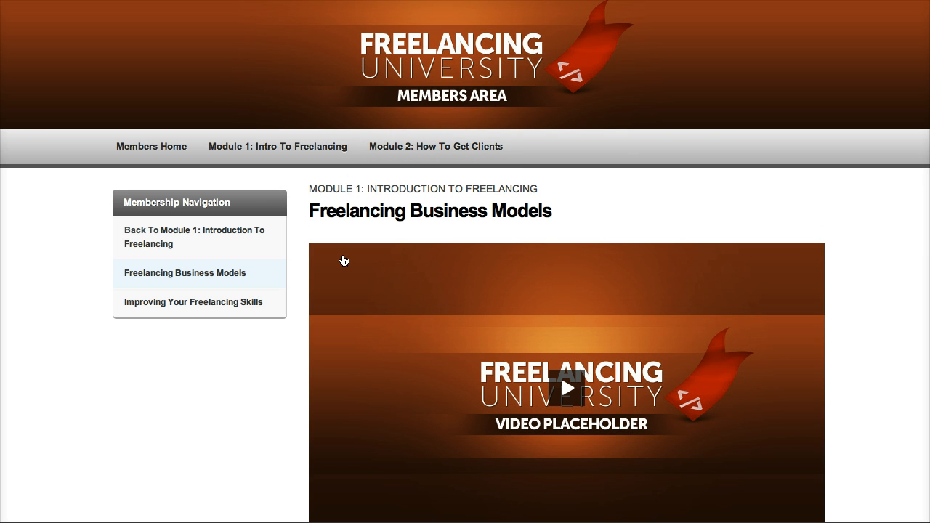
mouse_move(220, 178)
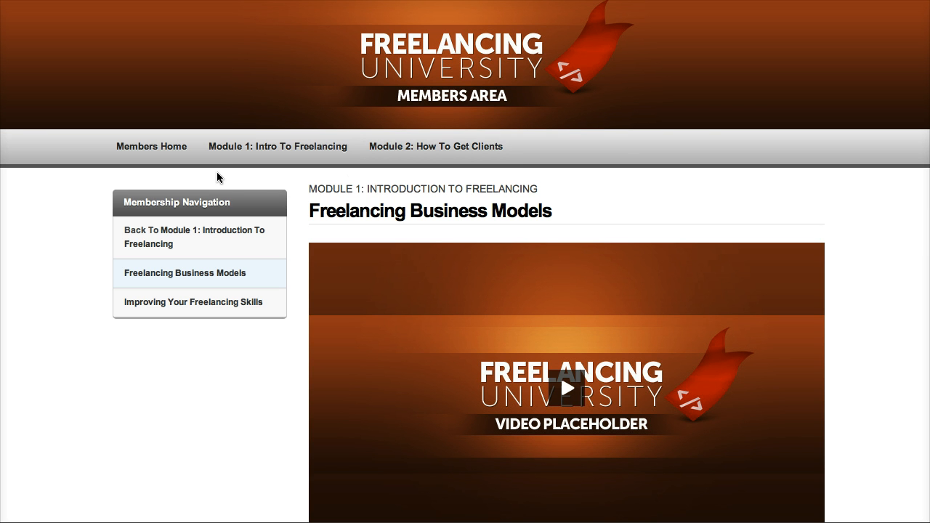
mouse_move(211, 172)
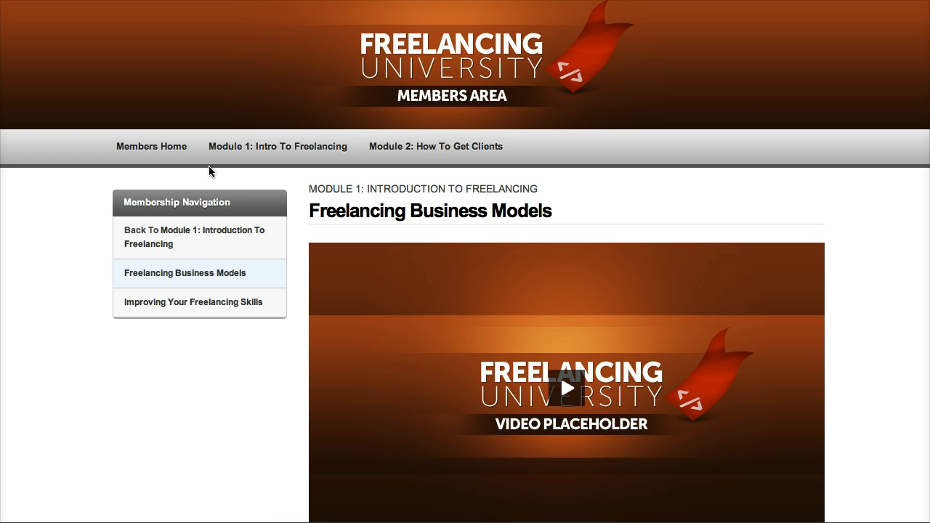
mouse_move(278, 147)
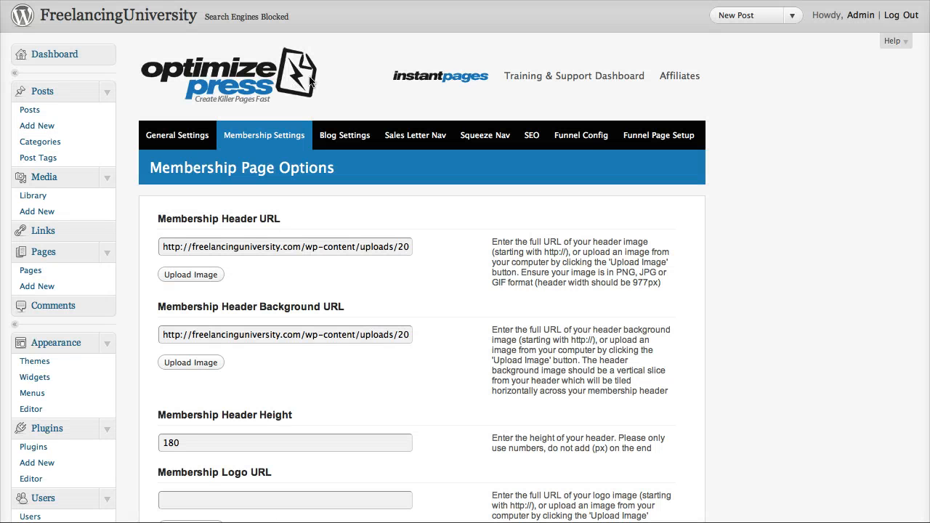
mouse_move(316, 82)
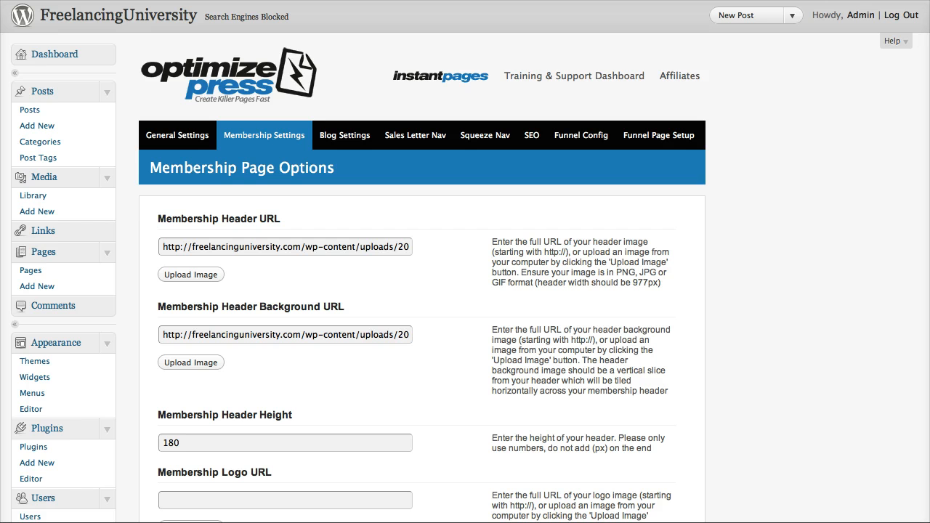
scroll("down", 3)
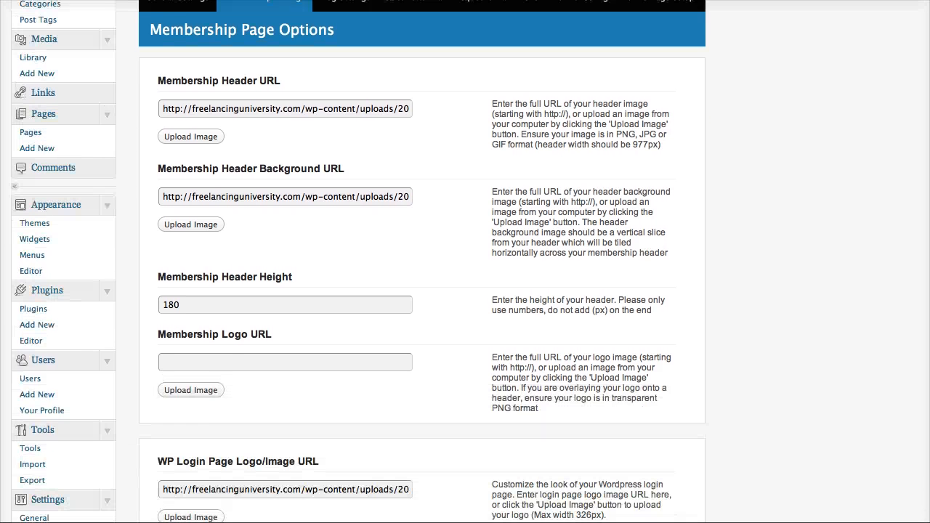
scroll("down", 3)
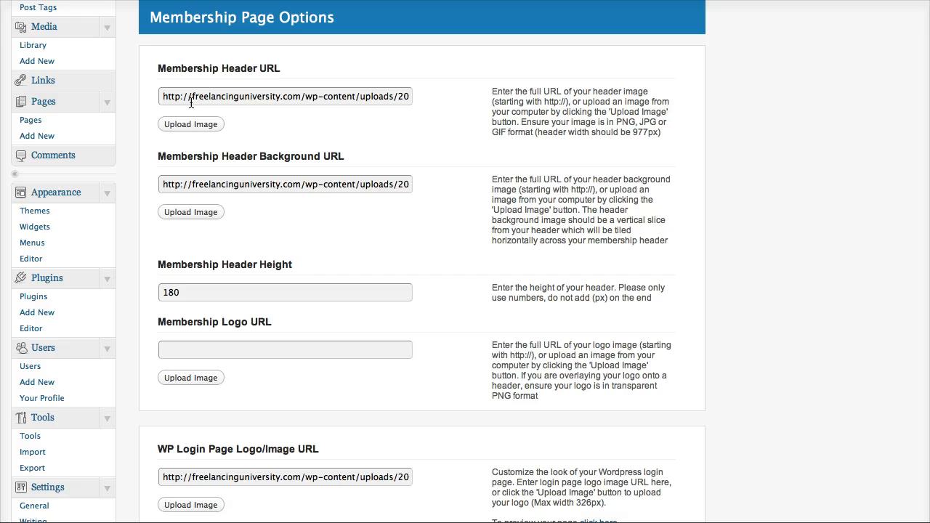
mouse_move(221, 211)
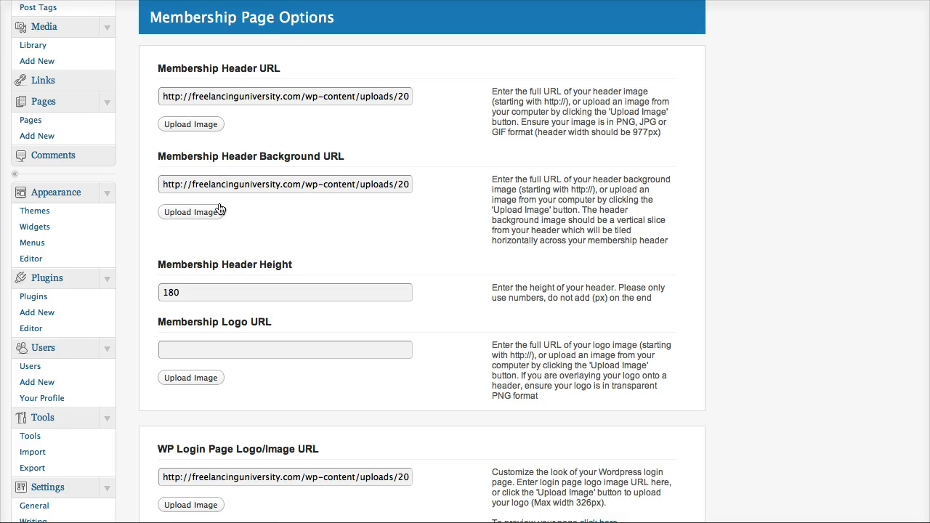
mouse_move(187, 220)
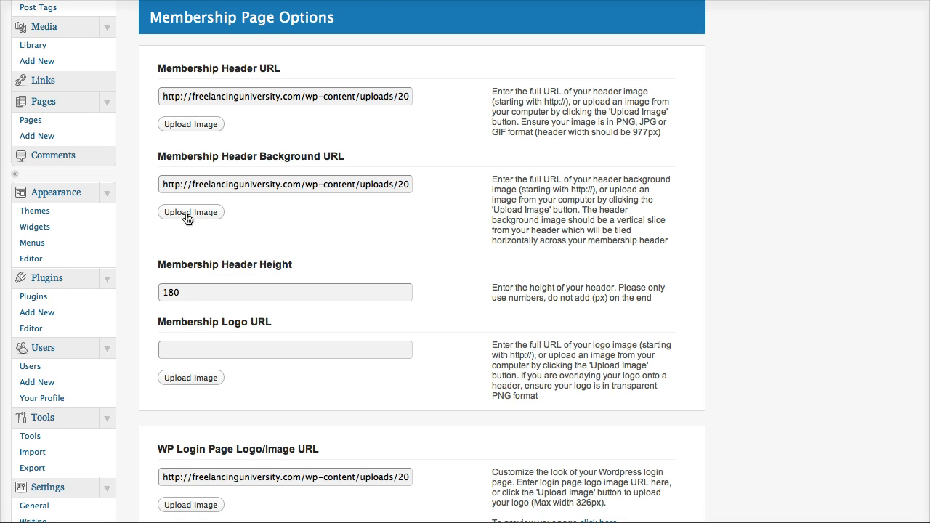
left_click(285, 184)
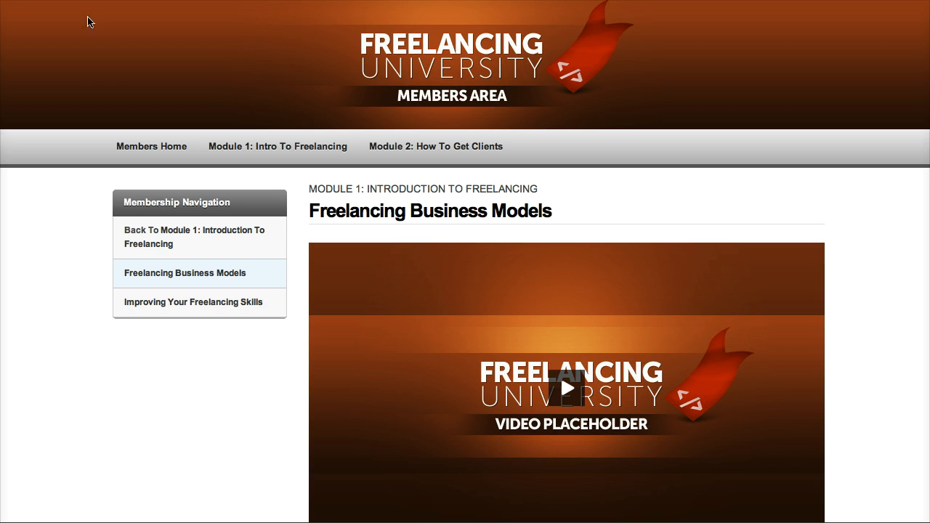
mouse_move(469, 47)
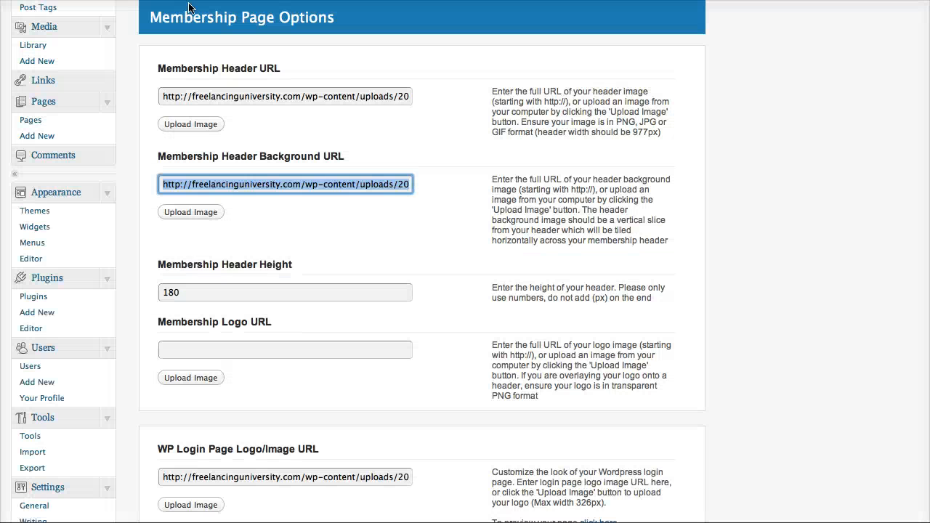
- Select the Membership Header Height value of 180 in Membership Page Options
left_click(284, 292)
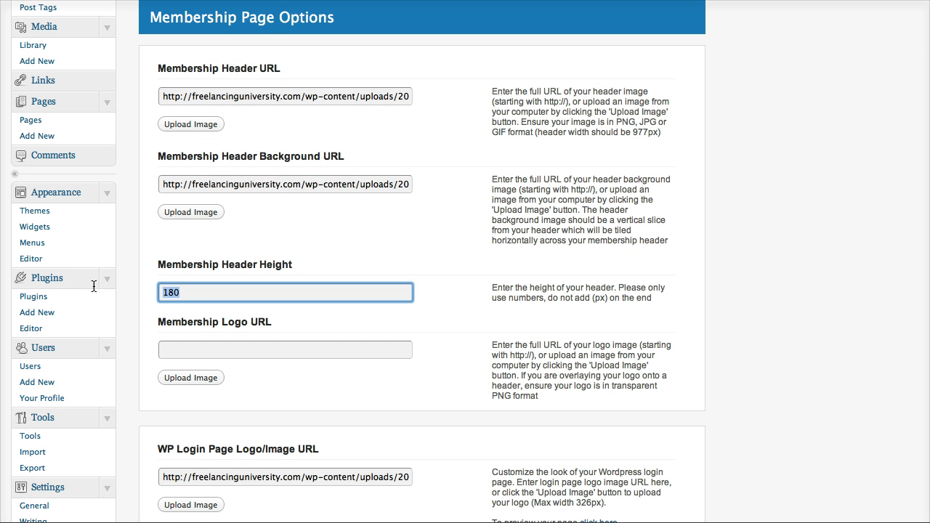
mouse_move(751, 41)
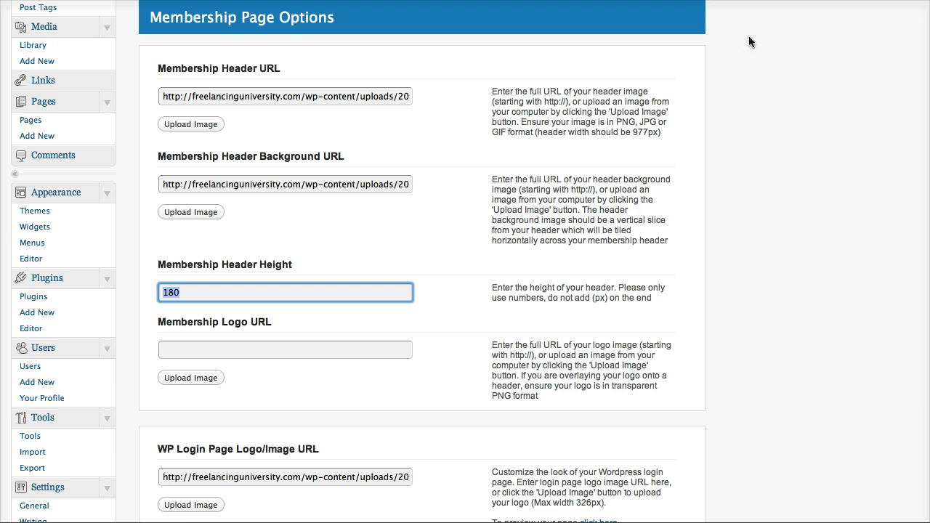
mouse_move(355, 266)
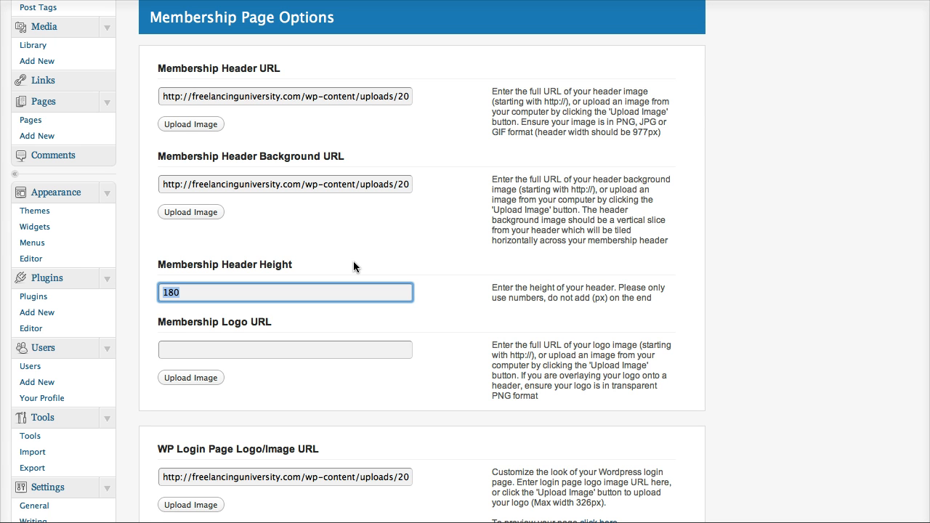
mouse_move(695, 115)
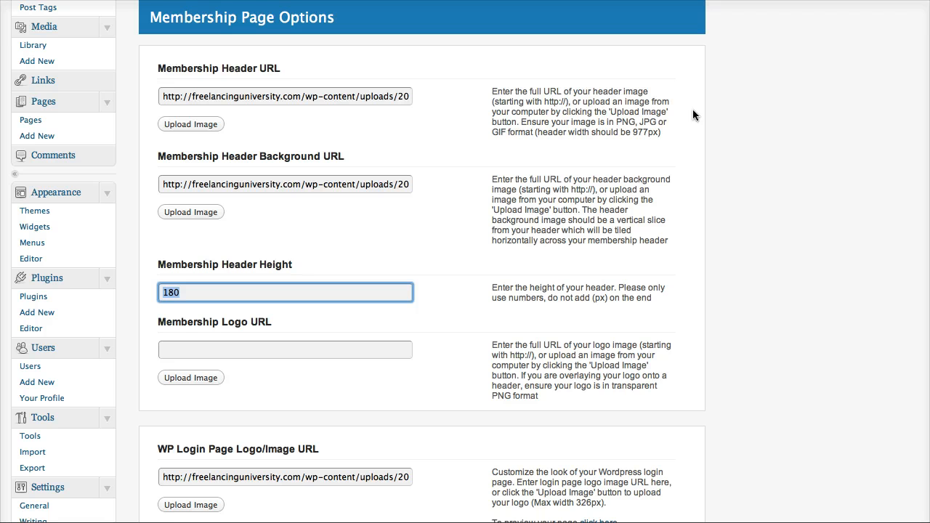
mouse_move(443, 238)
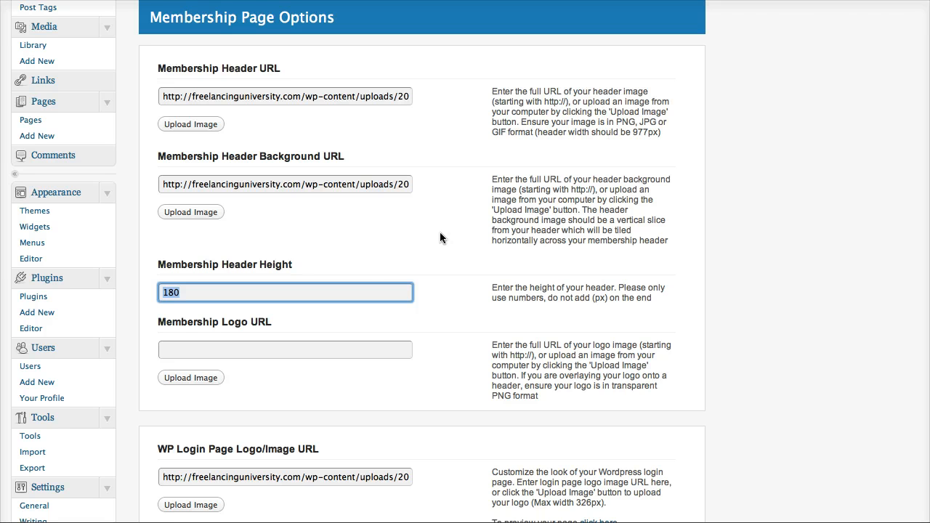
mouse_move(275, 338)
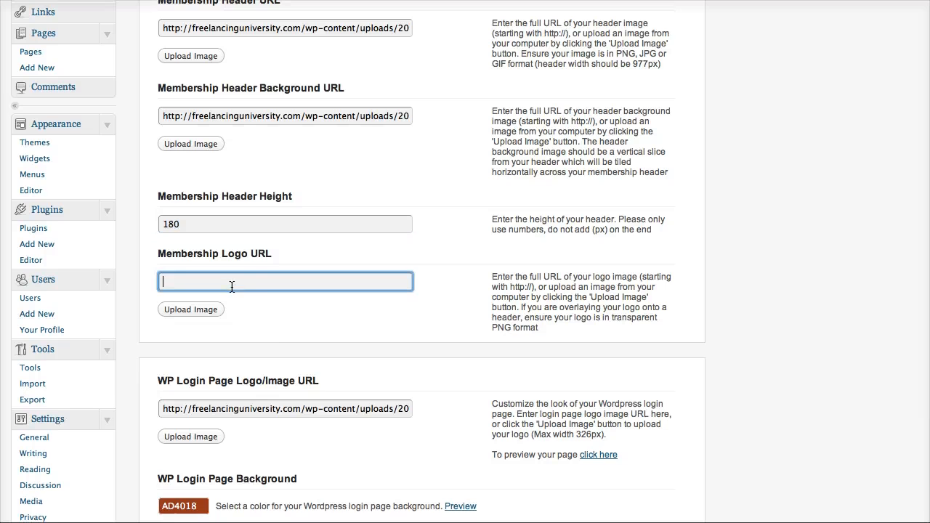
scroll("down", 3)
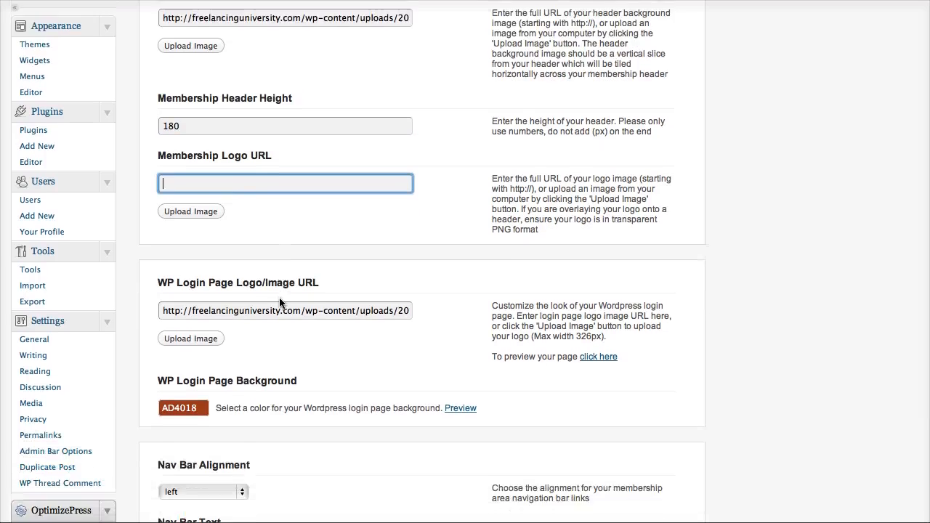
scroll("down", 3)
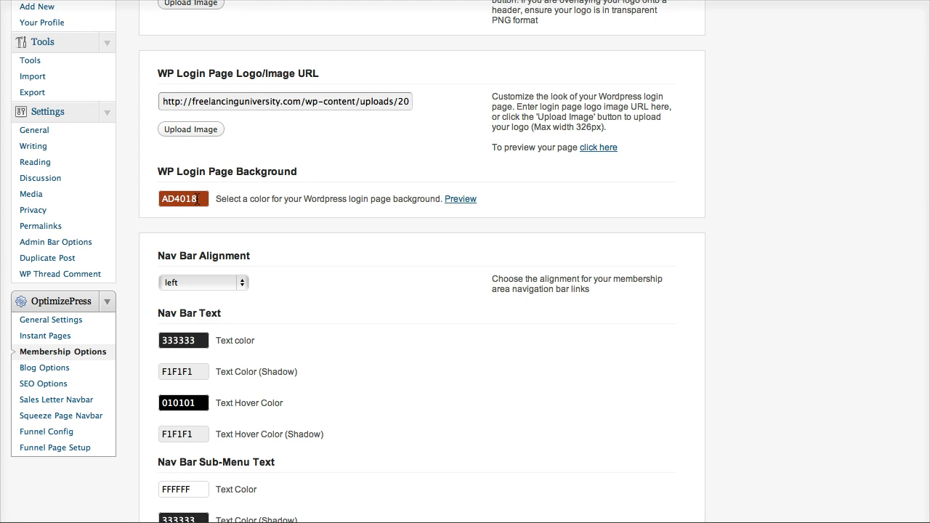
mouse_move(701, 101)
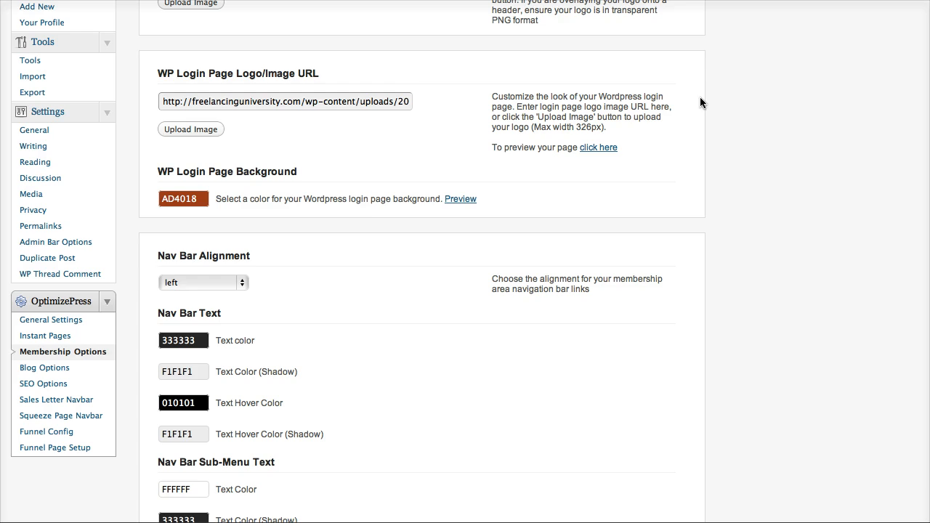
left_click(598, 147)
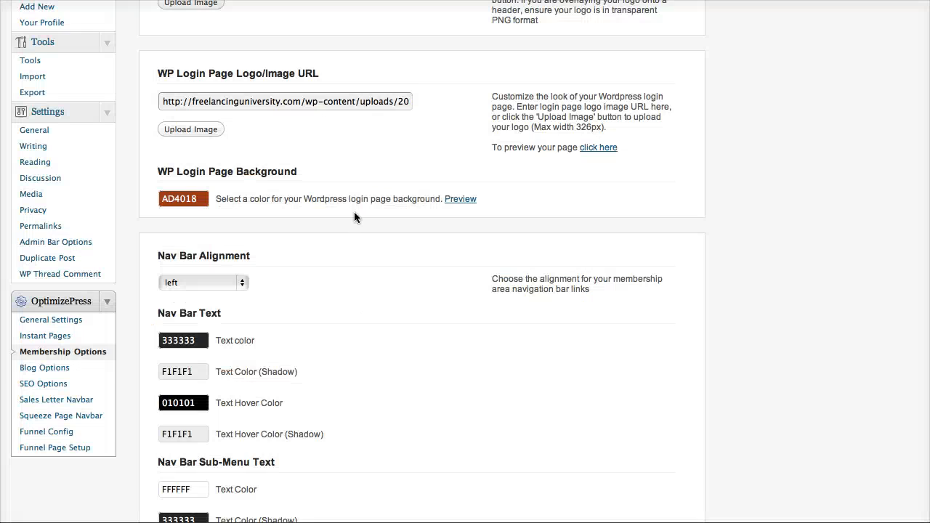
scroll("down", 3)
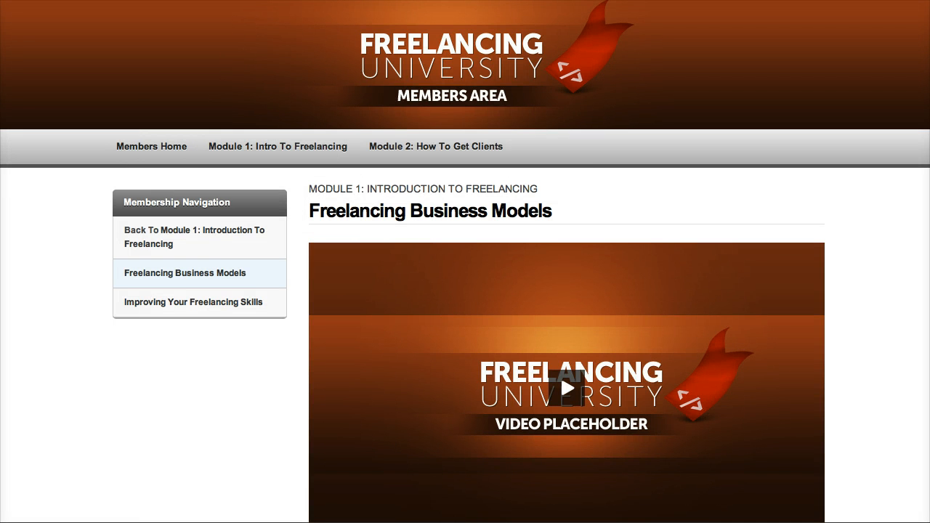
left_click(200, 161)
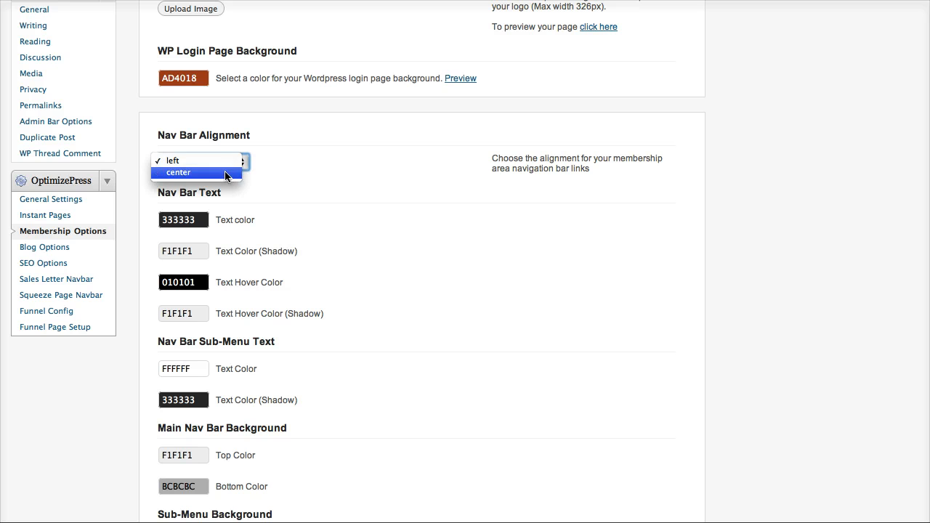
left_click(173, 161)
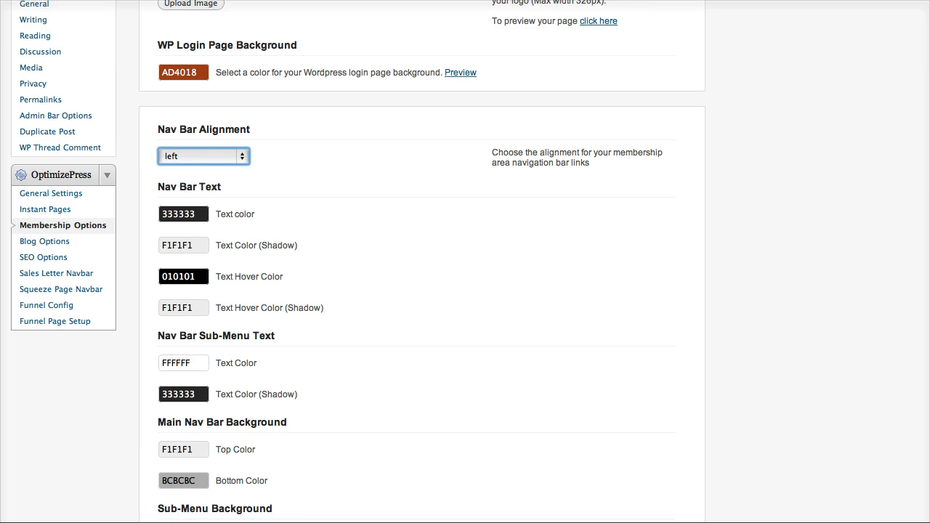
scroll("down", 3)
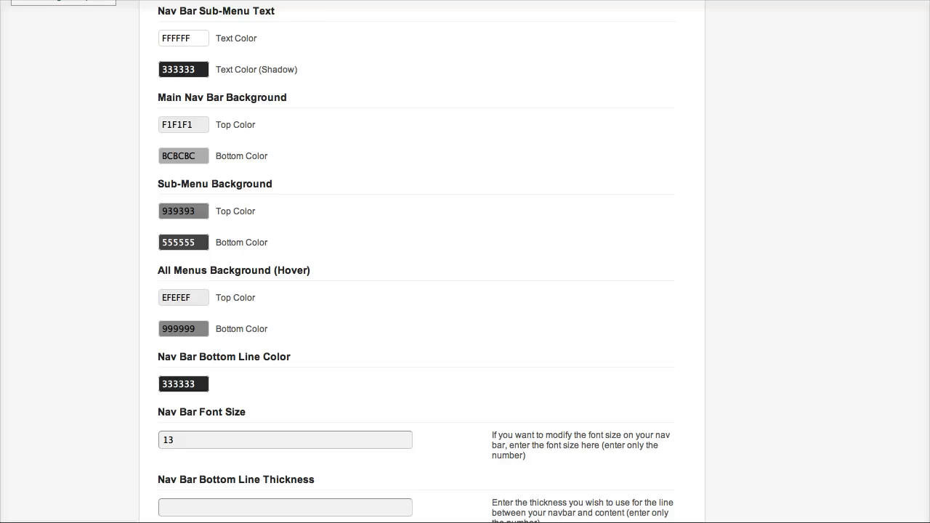
scroll("down", 3)
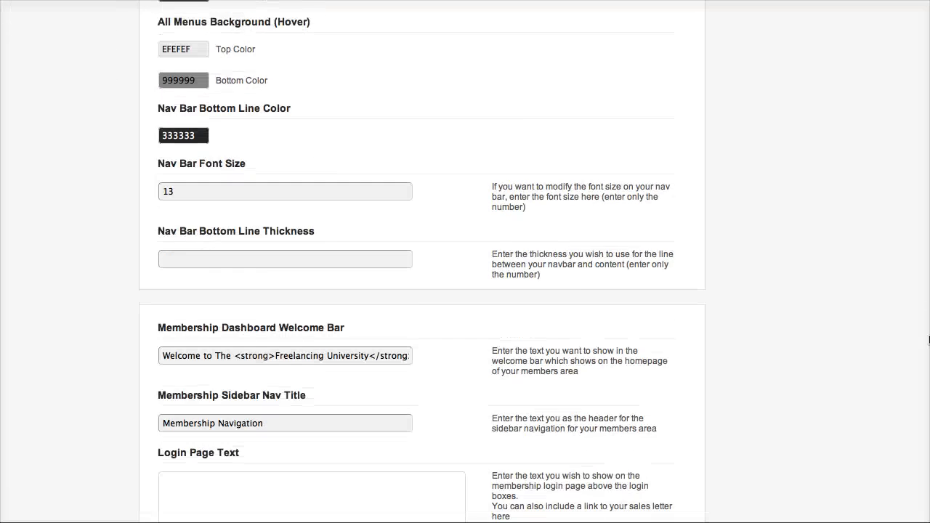
scroll("down", 3)
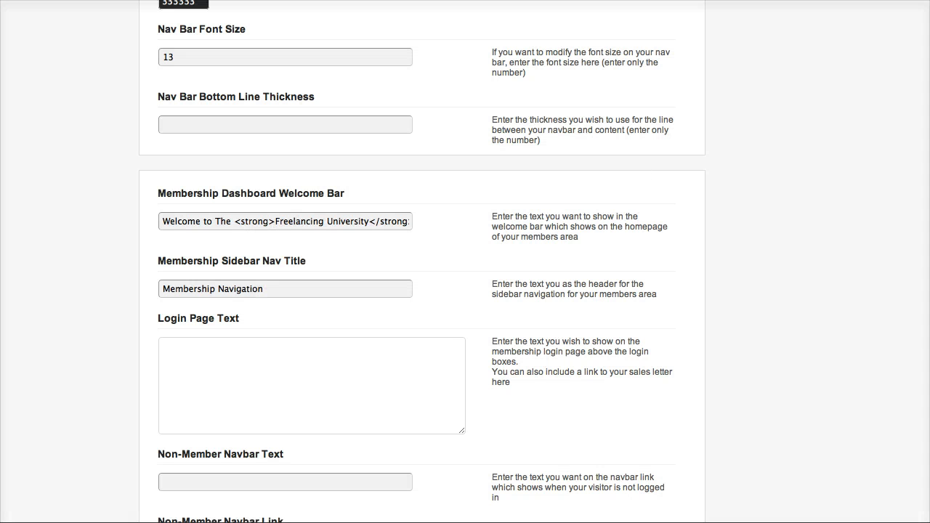
scroll("down", 3)
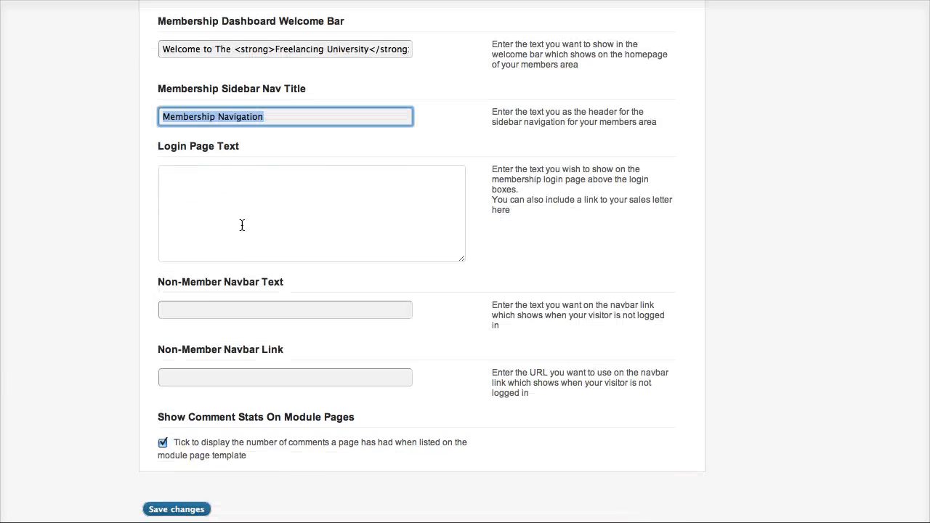
left_click(284, 310)
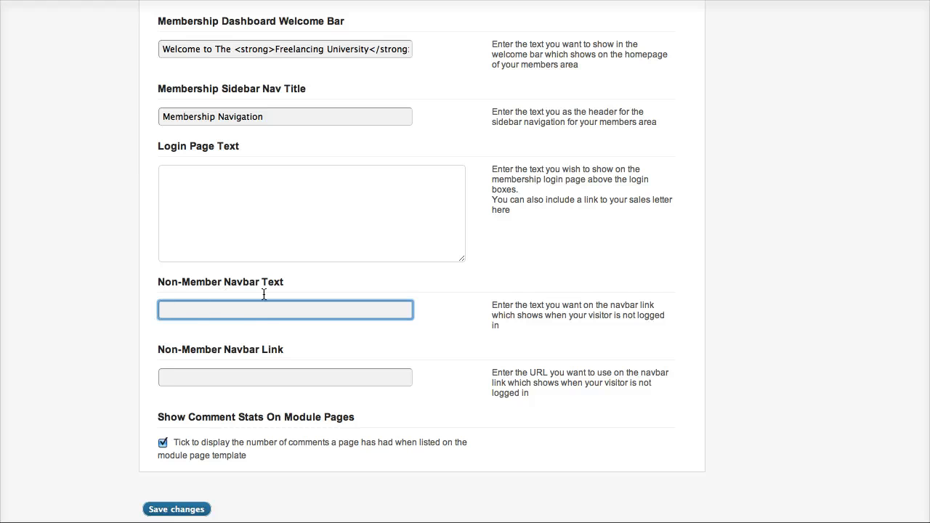
mouse_move(235, 375)
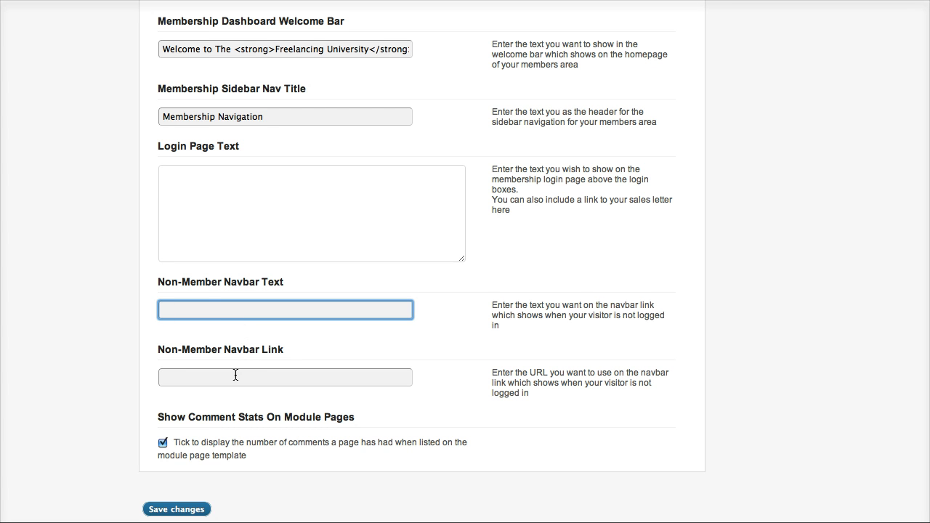